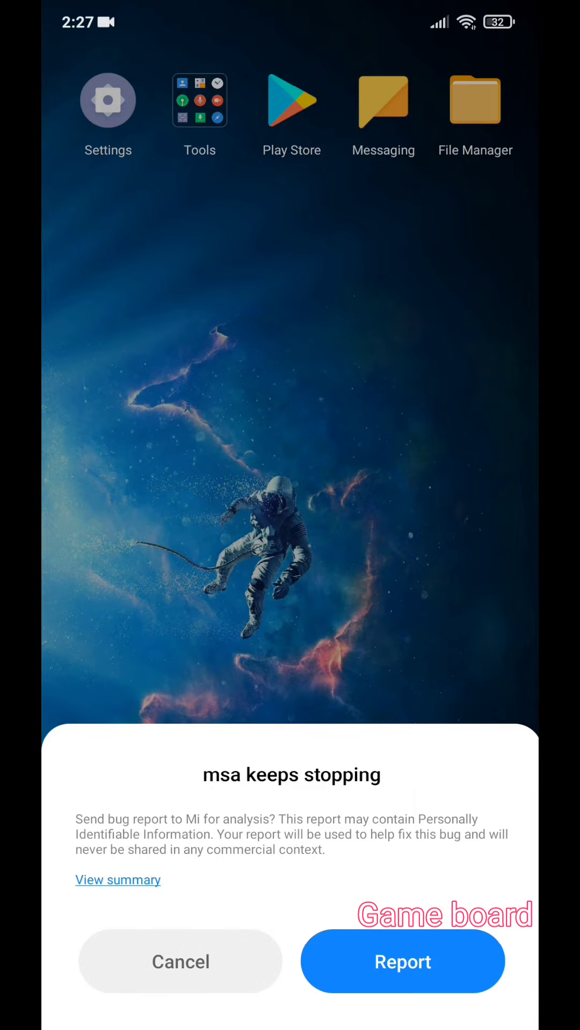
Dismiss the 'msa keeps stopping' error and open Settings from the app drawer
{"action": "left_click", "coordinate": [181, 962]}
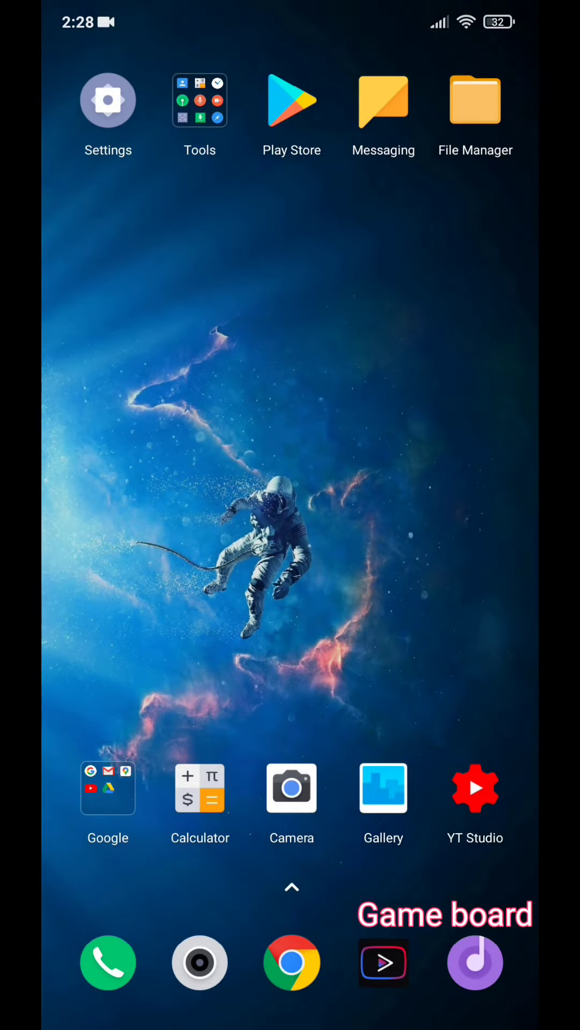
{"action": "scroll", "scroll_direction": "up", "scroll_amount": 3}
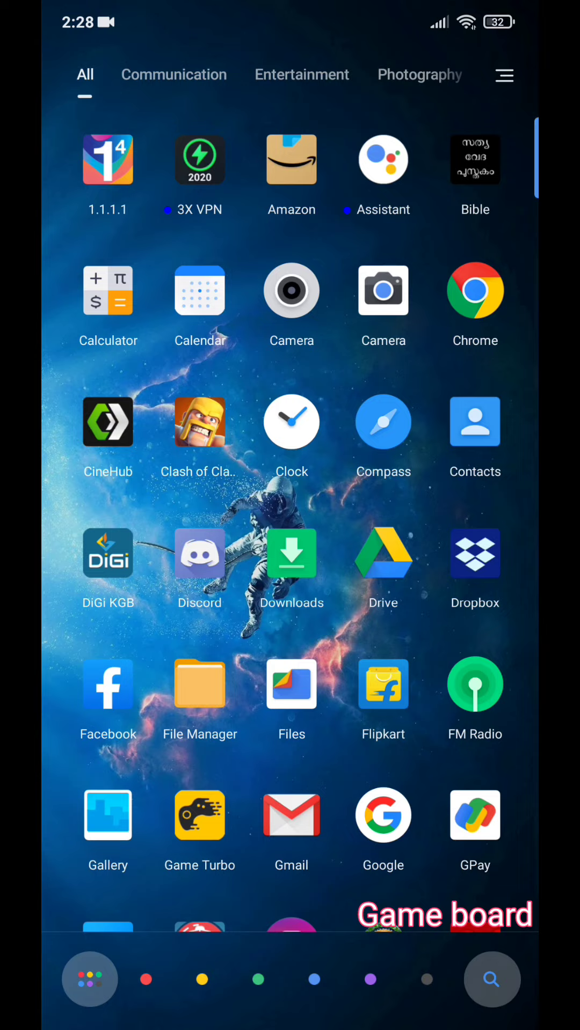
{"action": "scroll", "scroll_direction": "down", "scroll_amount": 3}
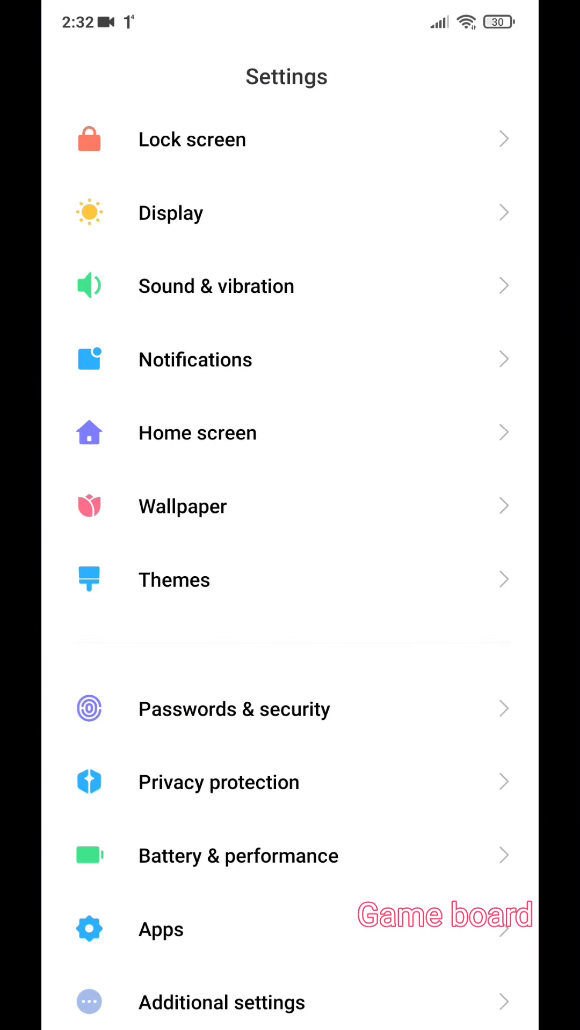
Scroll to Apps and open Manage apps to search the installed apps
{"action": "scroll", "scroll_direction": "down", "scroll_amount": 3}
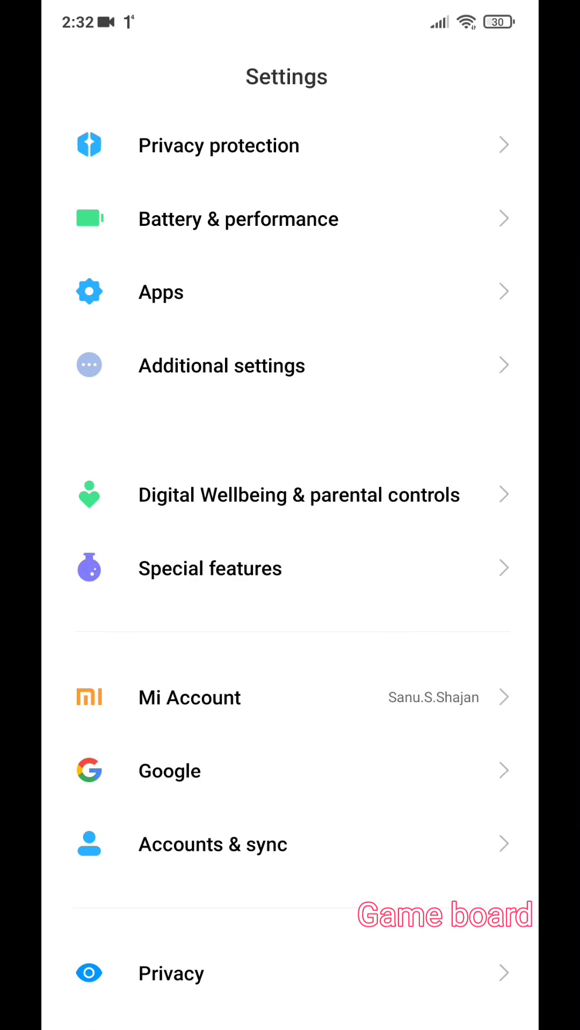
{"action": "scroll", "scroll_direction": "down", "scroll_amount": 3}
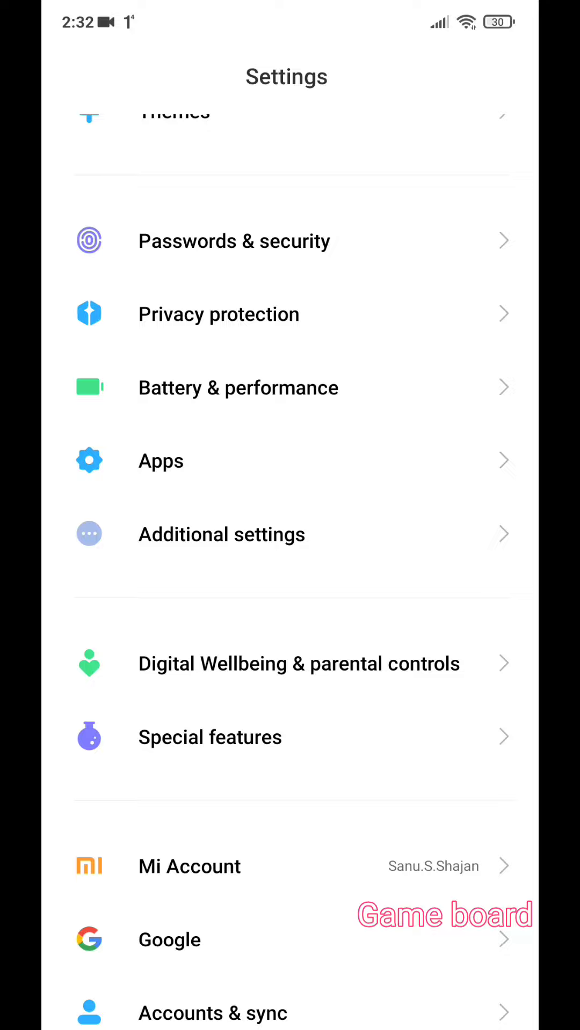
{"action": "left_click", "coordinate": [160, 461]}
{"action": "type", "text": "webb"}
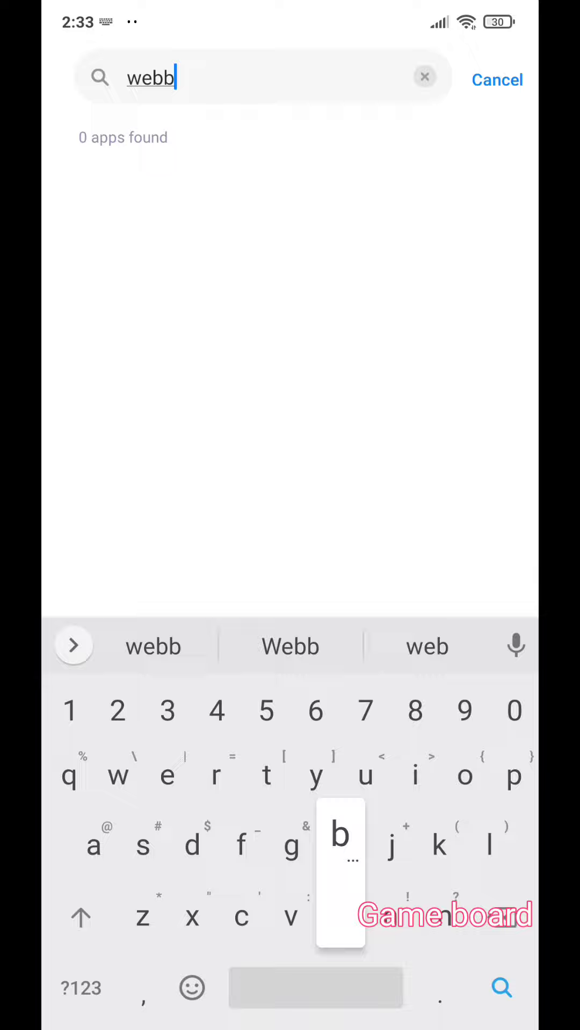
Search installed apps for 'view' to find Android System WebView
{"action": "type", "text": "view"}
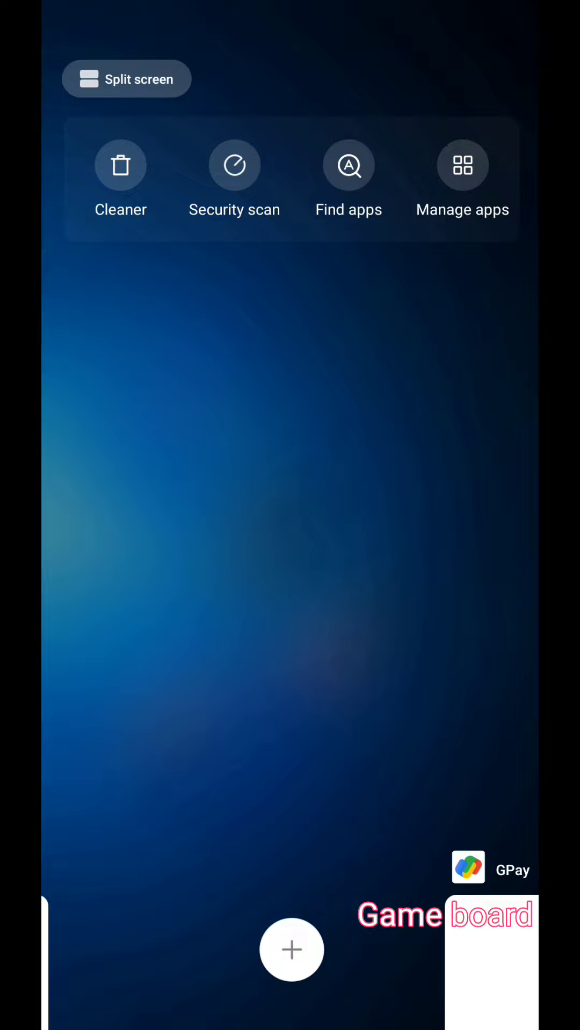
Clear recent apps (217MB freed), check File Manager opens, and return to the drawer
{"action": "left_click", "coordinate": [121, 165]}
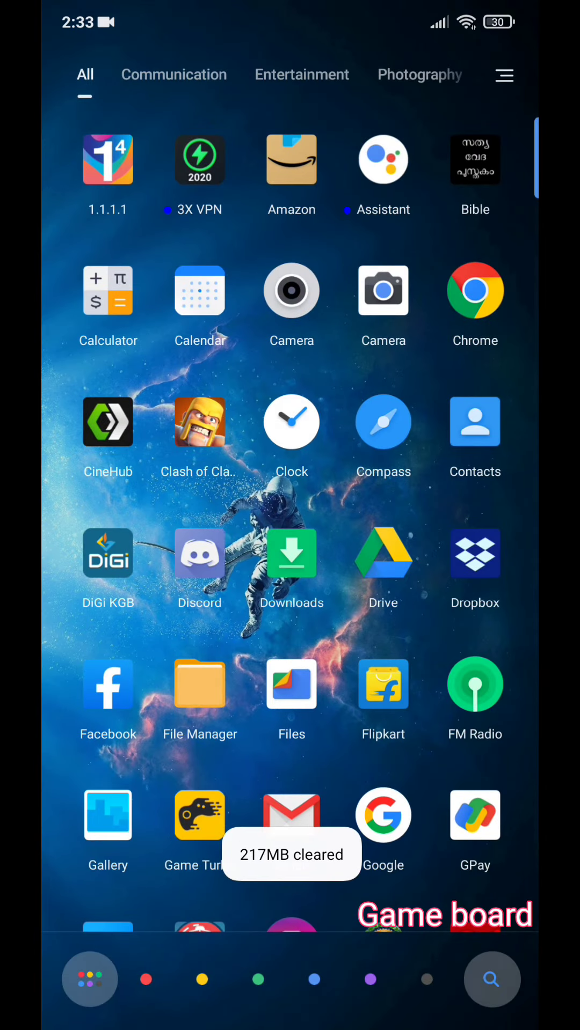
{"action": "scroll", "scroll_direction": "down", "scroll_amount": 3}
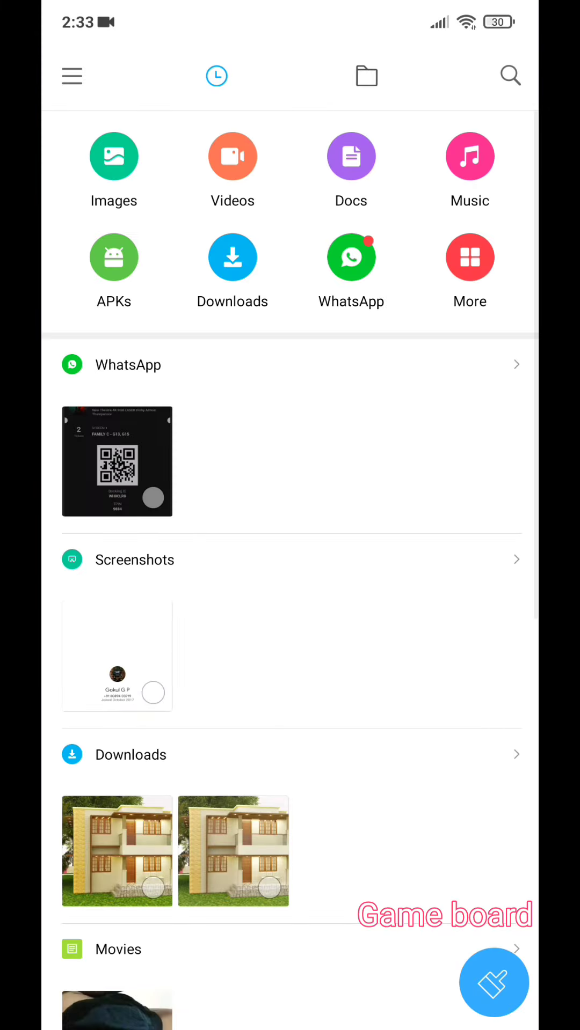
{"action": "left_click", "coordinate": [366, 75]}
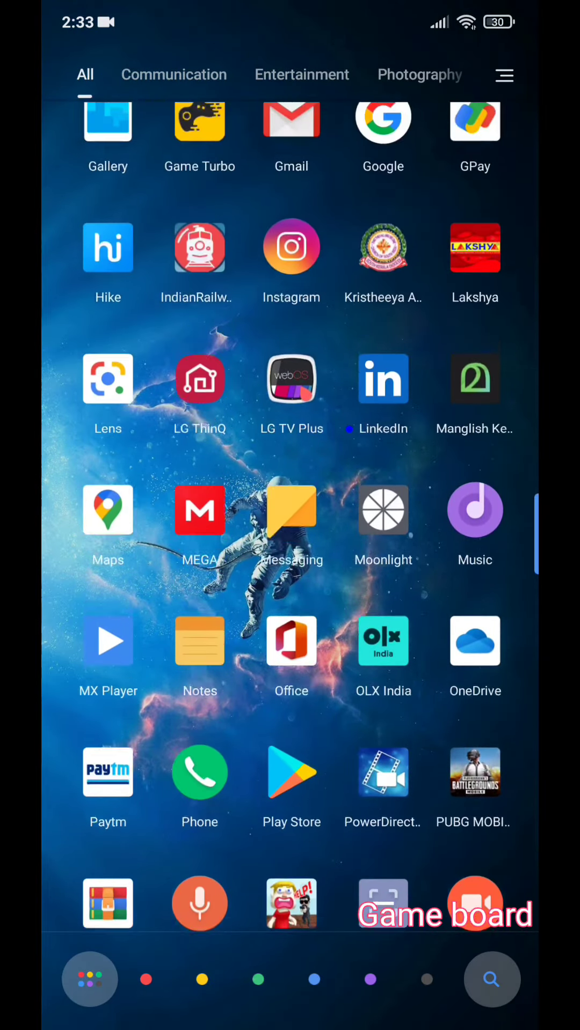
Launch GPay and File Manager to confirm neither crashes, then clear all recent apps
{"action": "left_click", "coordinate": [474, 122]}
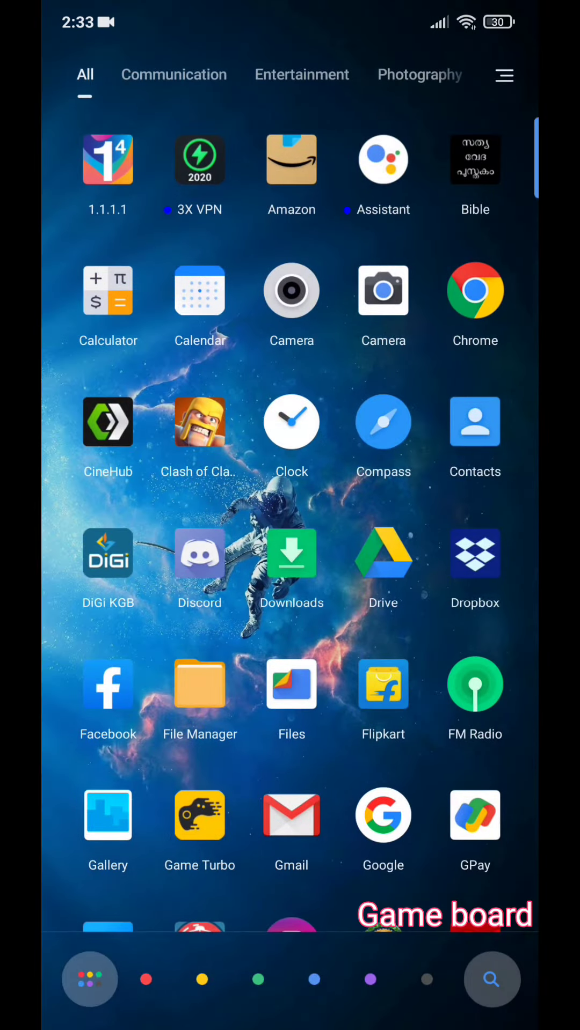
{"action": "scroll", "scroll_direction": "down", "scroll_amount": 3}
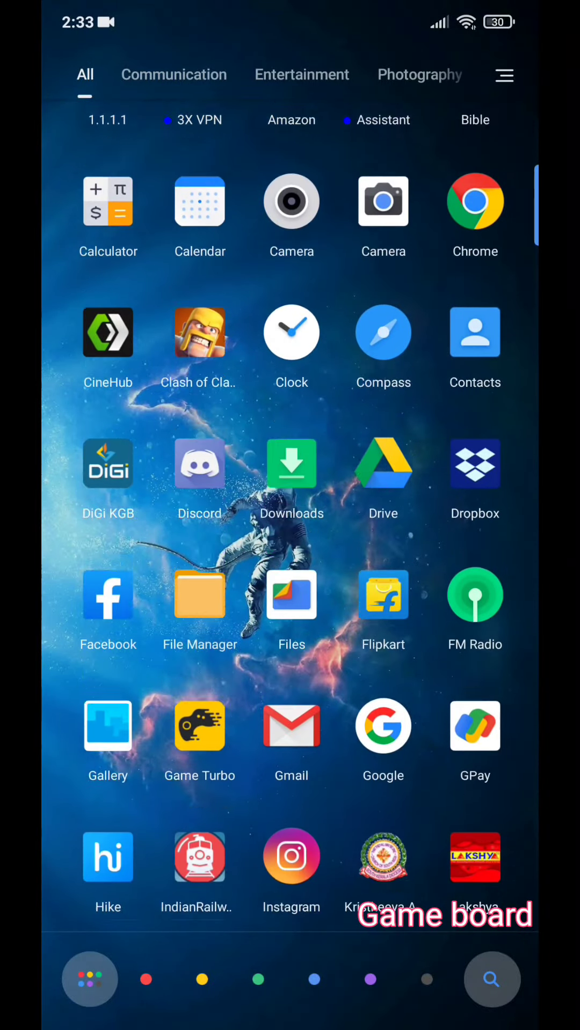
{"action": "scroll", "scroll_direction": "down", "scroll_amount": 3}
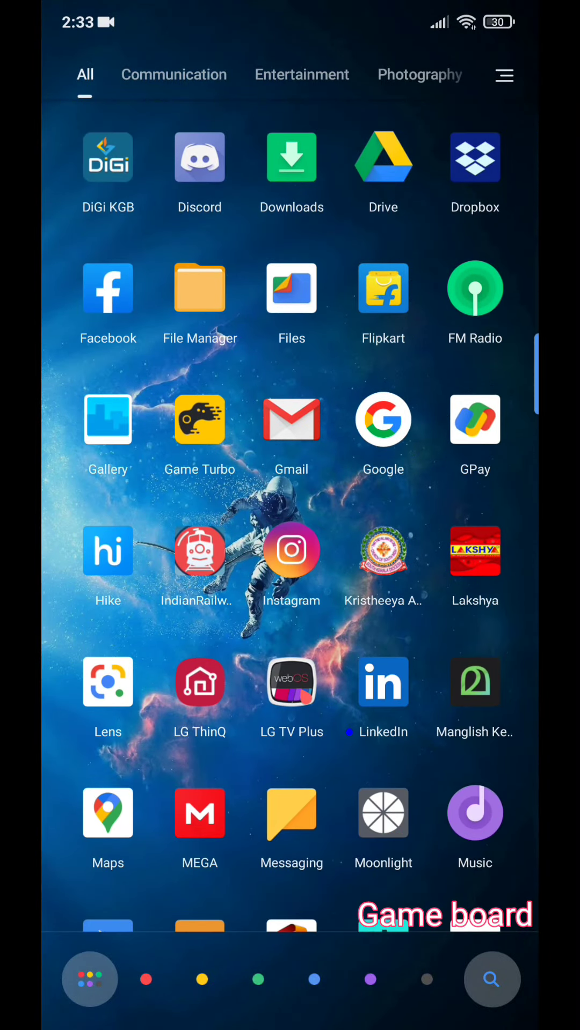
{"action": "left_click", "coordinate": [290, 420]}
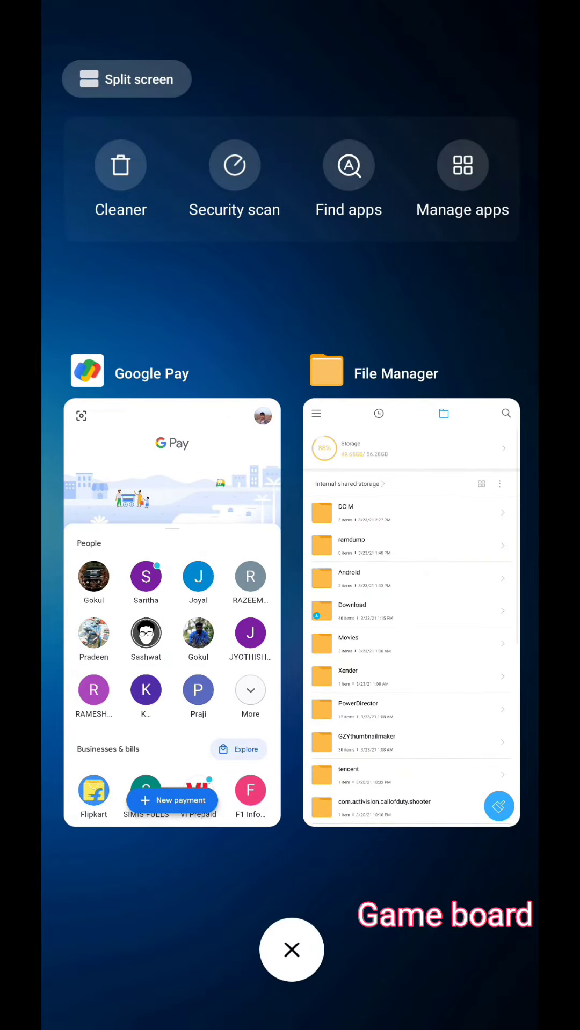
{"action": "left_click", "coordinate": [291, 950]}
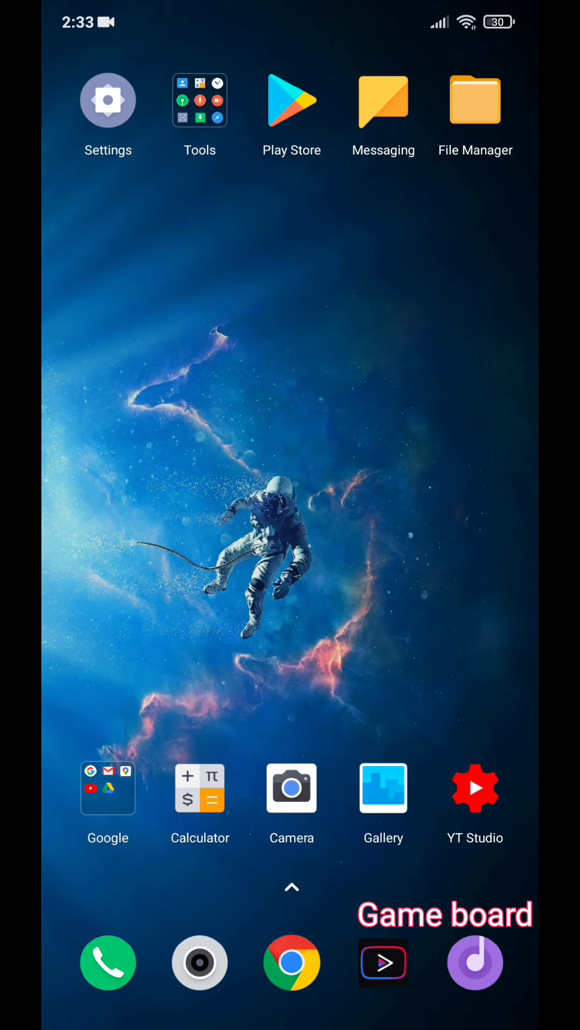